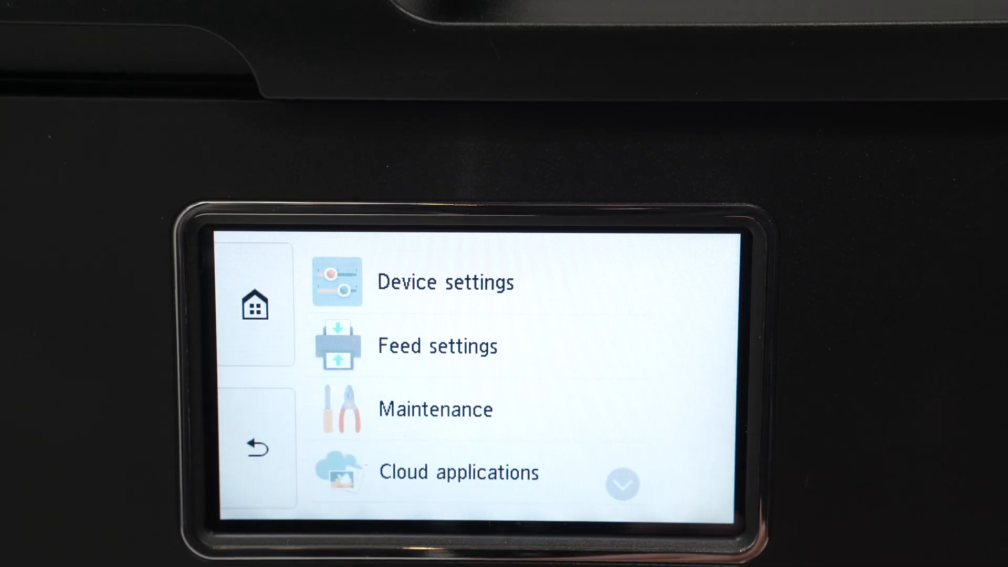
Navigate from Device settings into the LAN settings menu.
{"action": "left_click", "coordinate": [445, 282]}
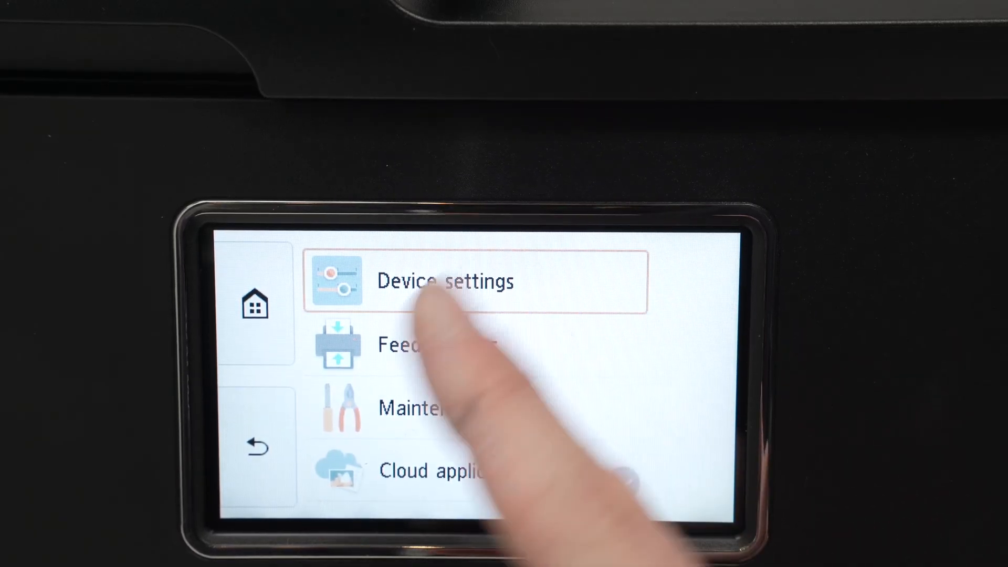
{"action": "left_click", "coordinate": [445, 281]}
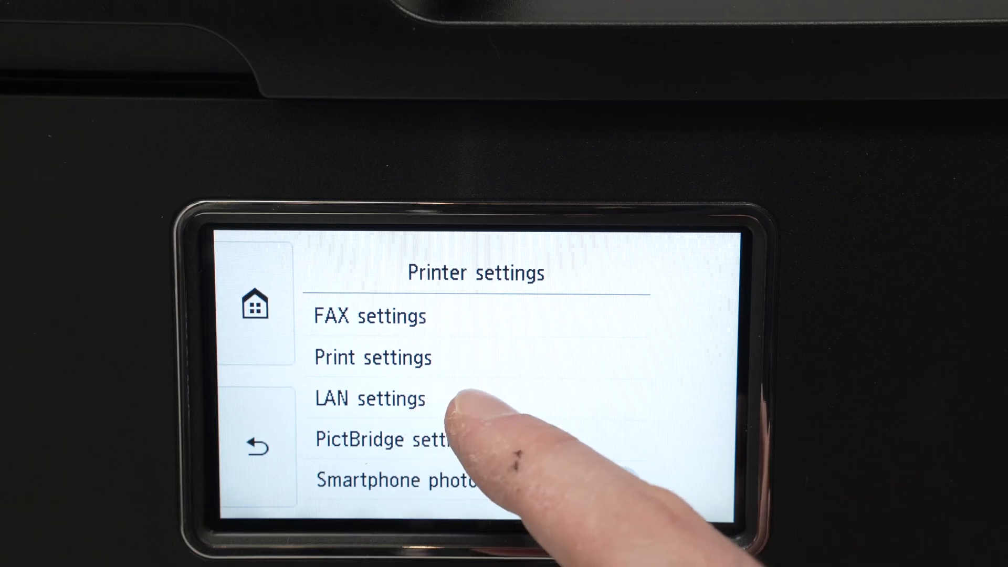
{"action": "left_click", "coordinate": [370, 398]}
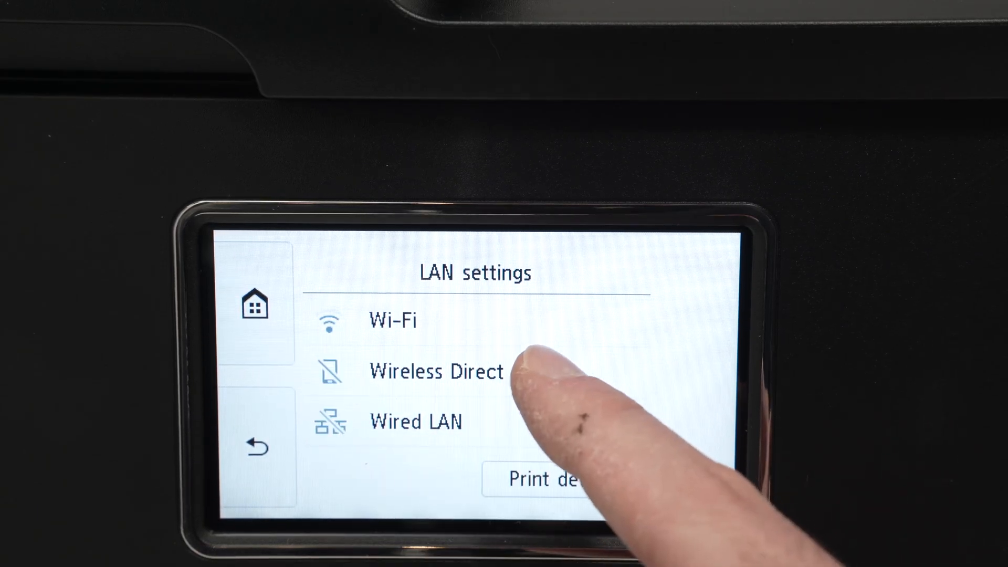
Enable Wireless Direct and return to the LAN settings menu.
{"action": "left_click", "coordinate": [436, 370]}
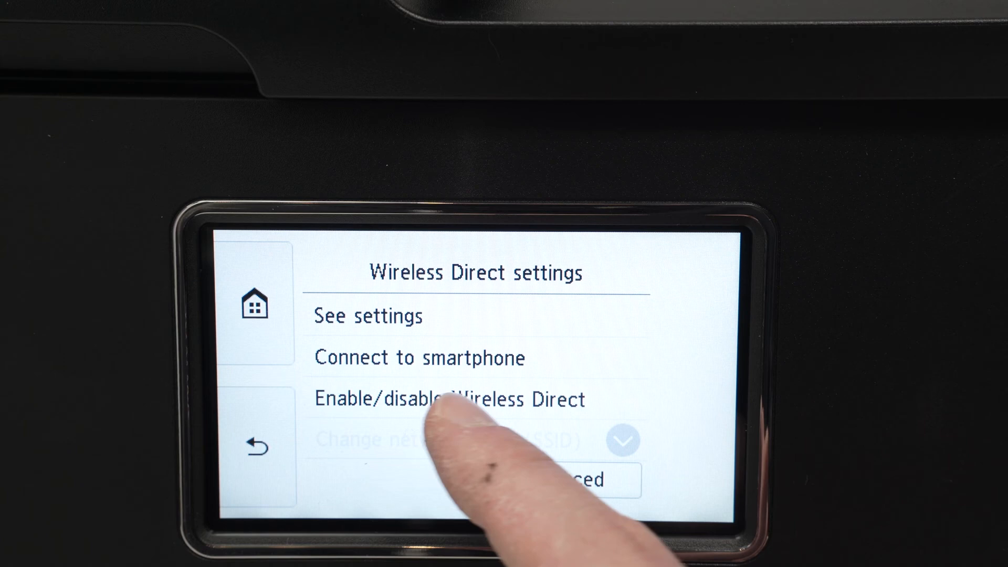
{"action": "left_click", "coordinate": [448, 399]}
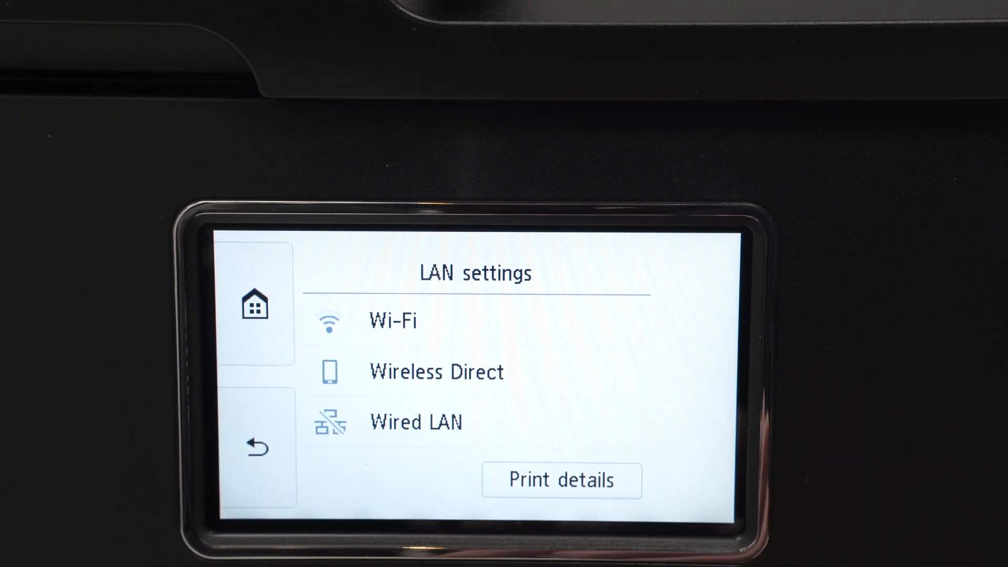
Reach the Change manually / Auto update choice for the Wireless Direct password.
{"action": "left_click", "coordinate": [436, 371]}
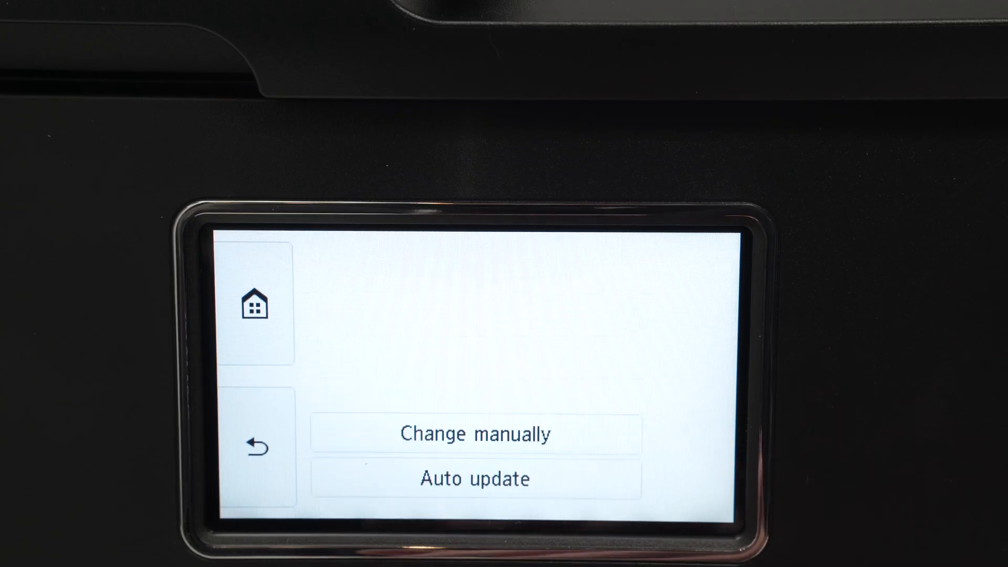
{"action": "left_click", "coordinate": [475, 434]}
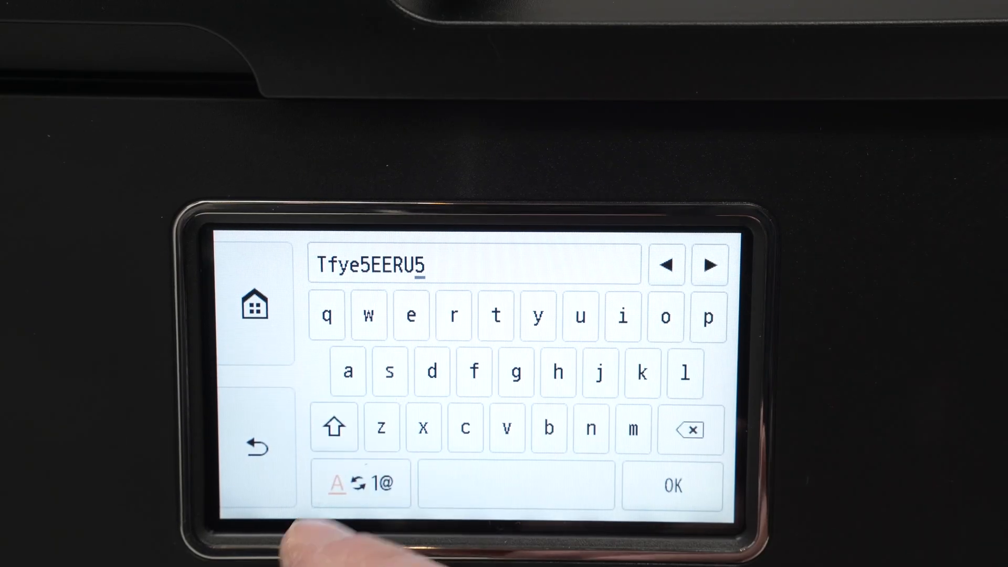
{"action": "left_click", "coordinate": [381, 483]}
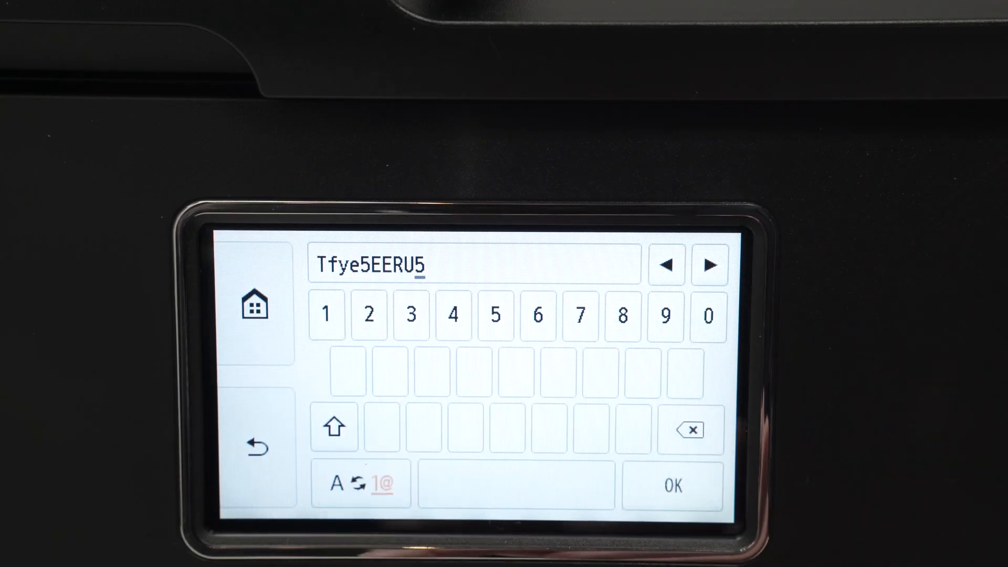
{"action": "left_click", "coordinate": [362, 484]}
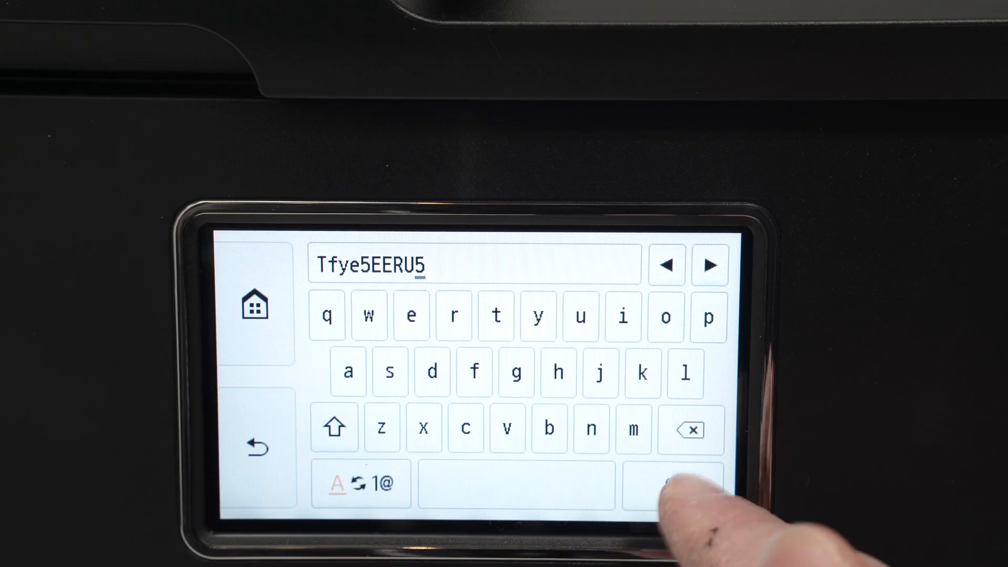